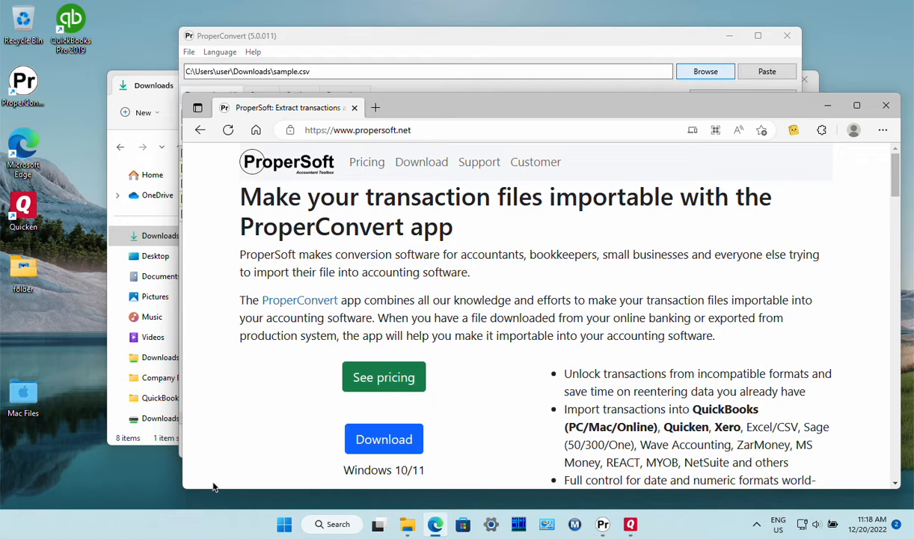
pyautogui.moveTo(389, 284)
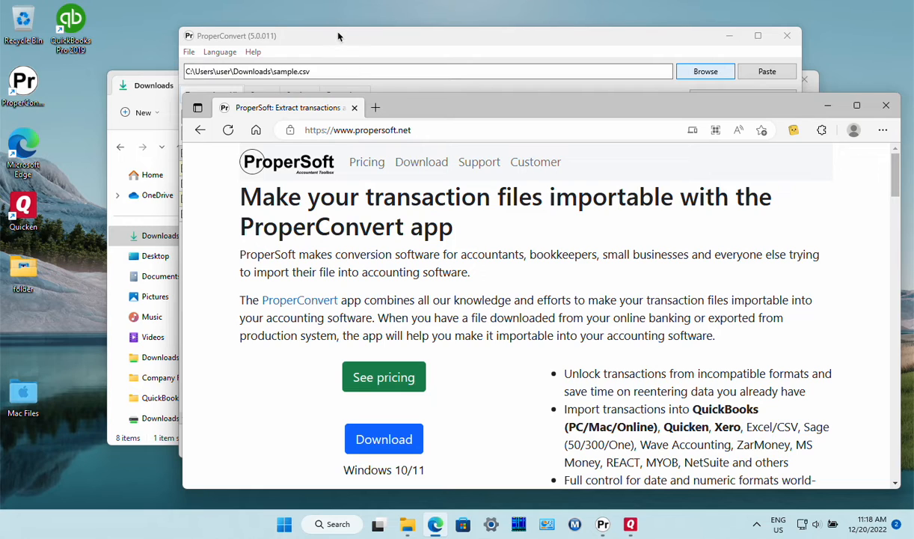
# - Bring ProperConvert forward and show the raw Source text of sample.csv
pyautogui.click(704, 71)
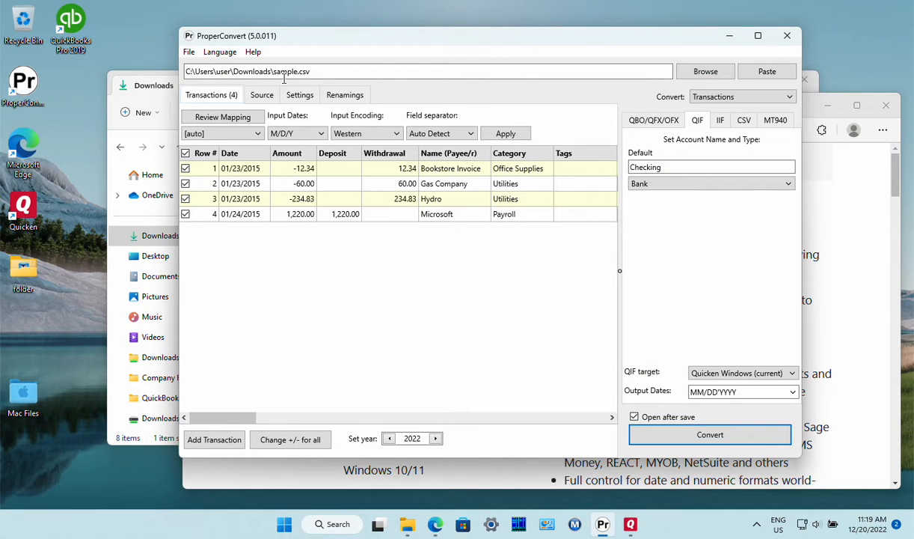
pyautogui.moveTo(287, 257)
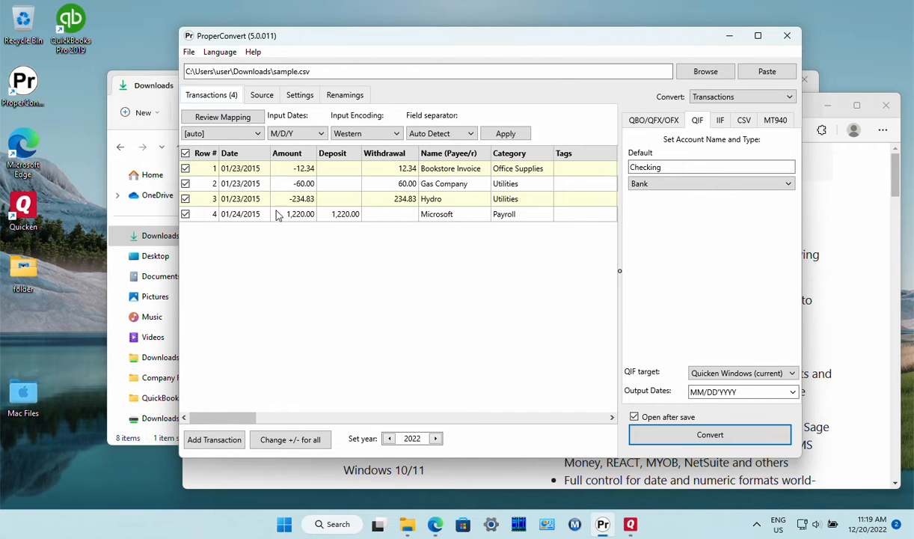
pyautogui.click(262, 94)
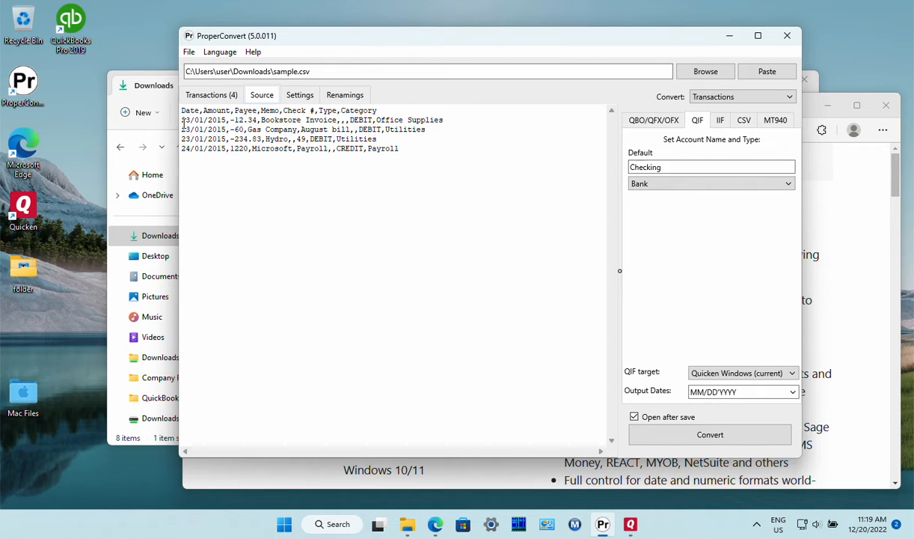
pyautogui.moveTo(163, 143)
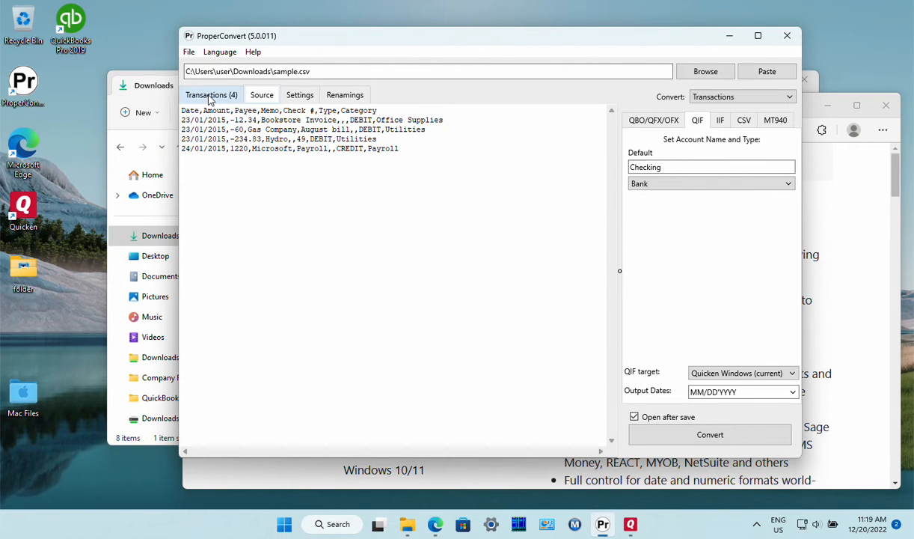
# - Return to the Transactions table and keep sample.csv as the file chosen via Browse
pyautogui.click(213, 94)
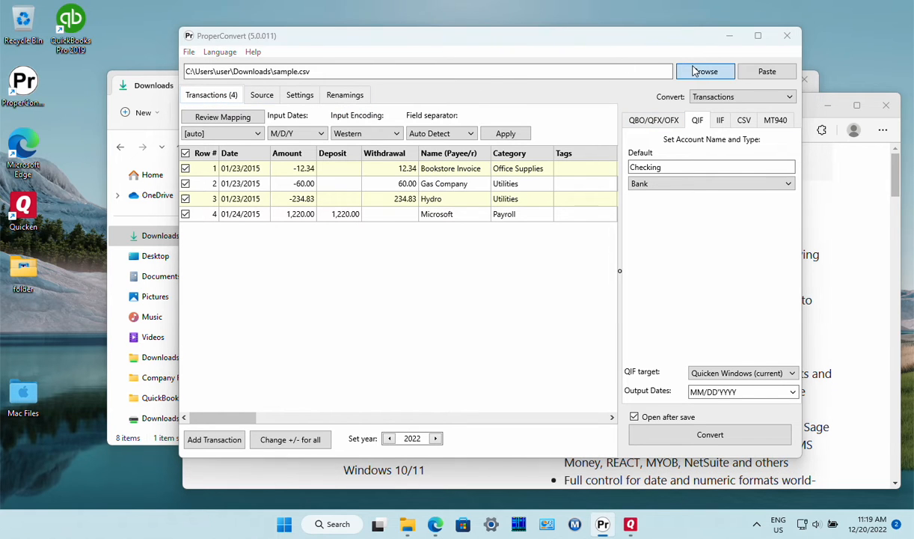
pyautogui.click(703, 72)
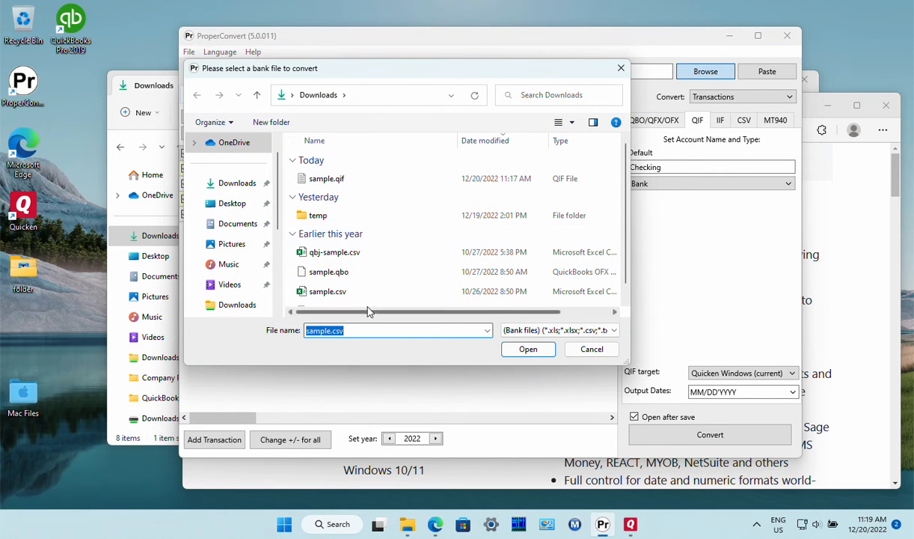
pyautogui.click(527, 348)
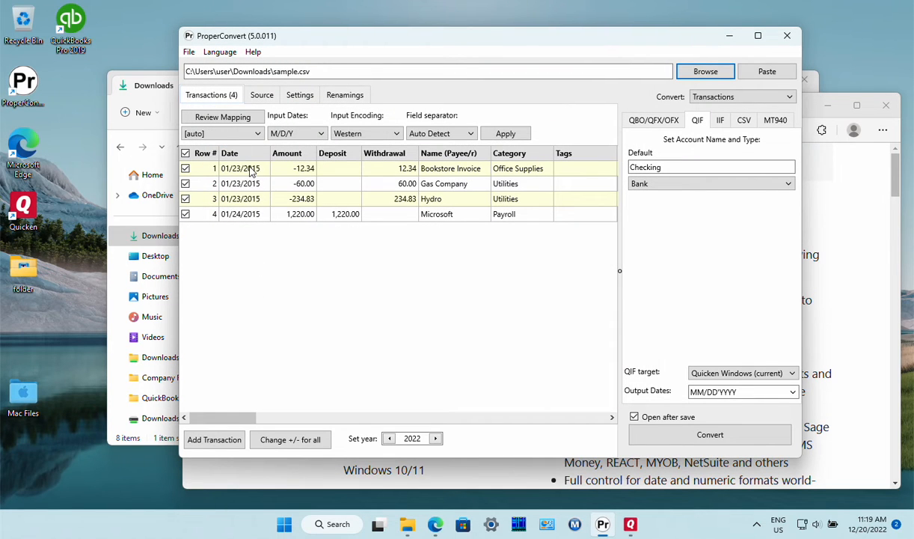
pyautogui.moveTo(377, 159)
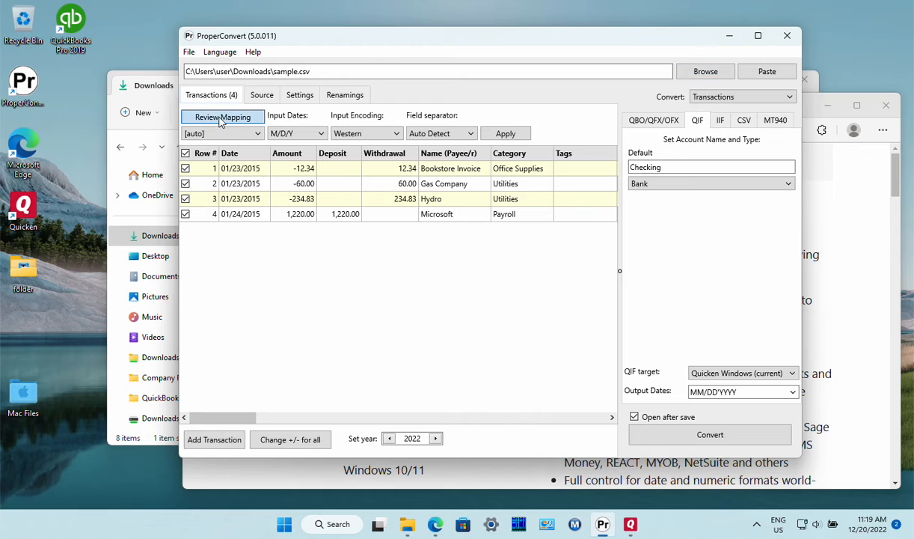
pyautogui.click(221, 116)
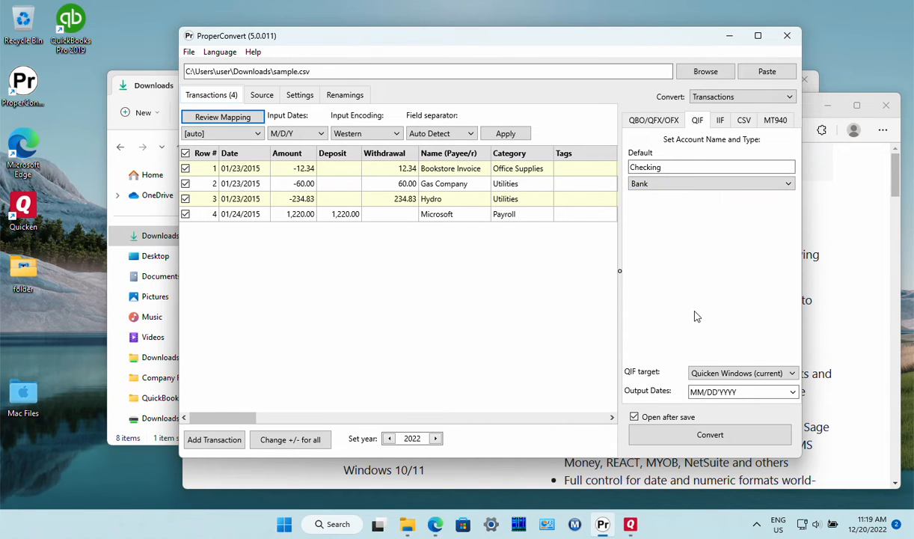
# - Convert to sample.qif for Quicken Windows (current), replacing the existing file
pyautogui.click(741, 373)
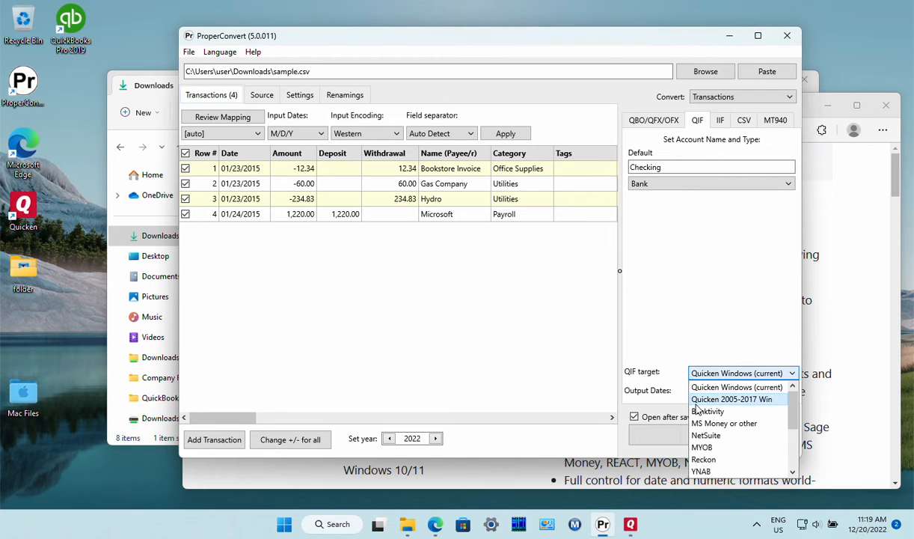
pyautogui.click(736, 386)
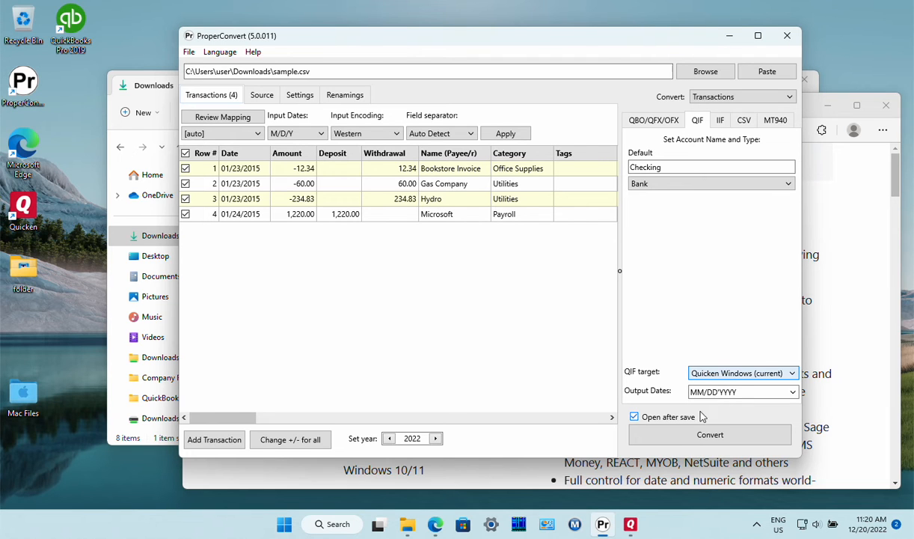
pyautogui.click(709, 434)
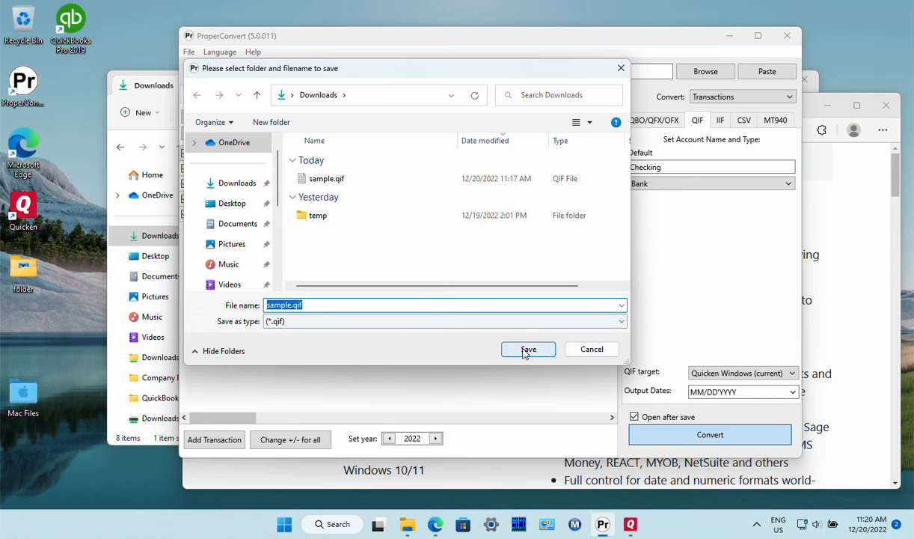
pyautogui.click(529, 349)
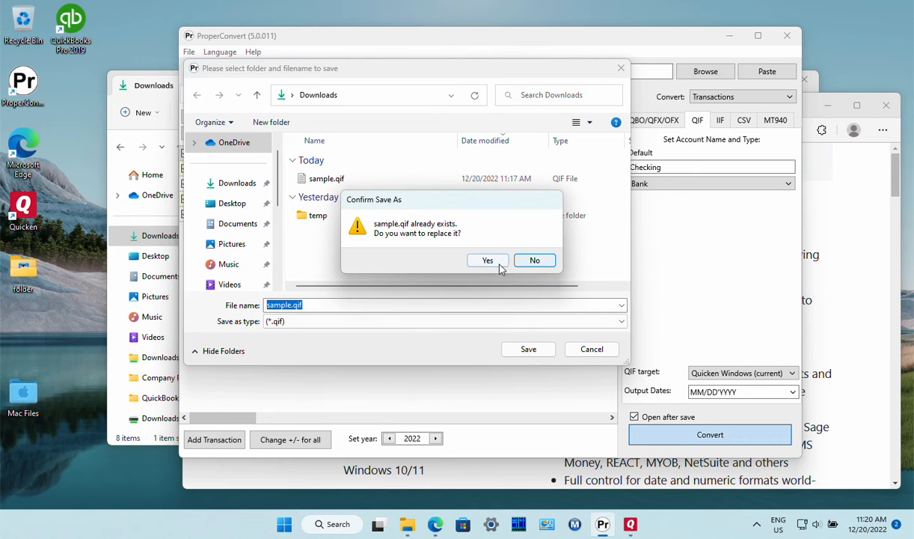
pyautogui.click(487, 260)
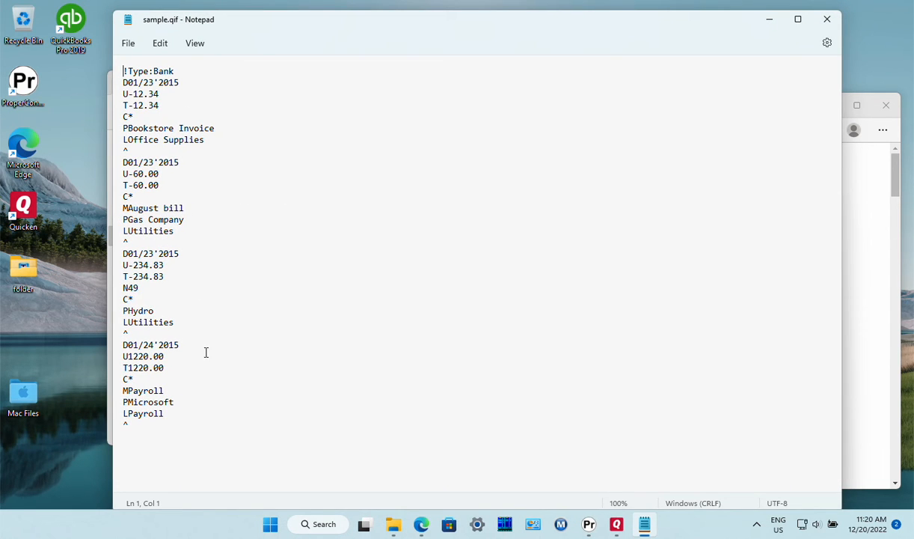
# - Switch to Quicken and bring up its File Import options
pyautogui.click(616, 524)
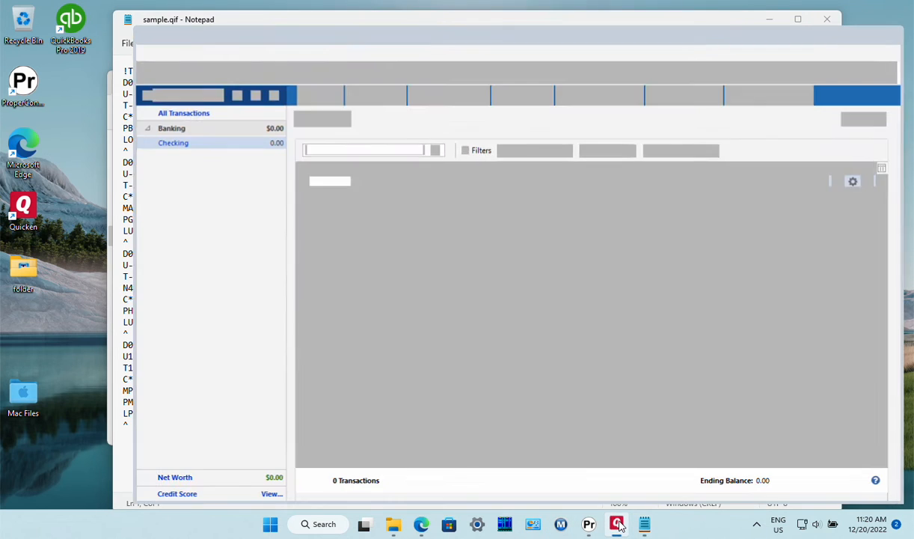
pyautogui.click(617, 524)
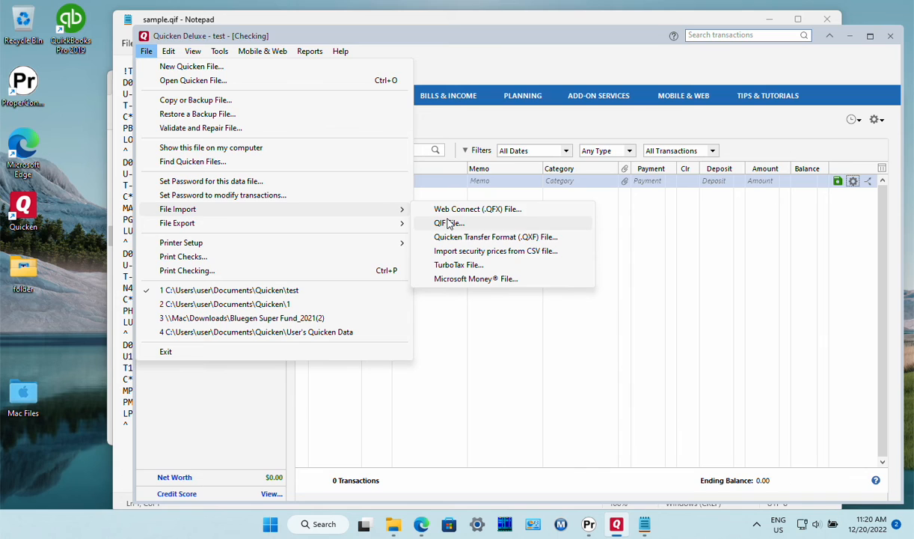
# - Import sample.qif as a QIF file into the Checking account and dismiss the success message
pyautogui.click(449, 222)
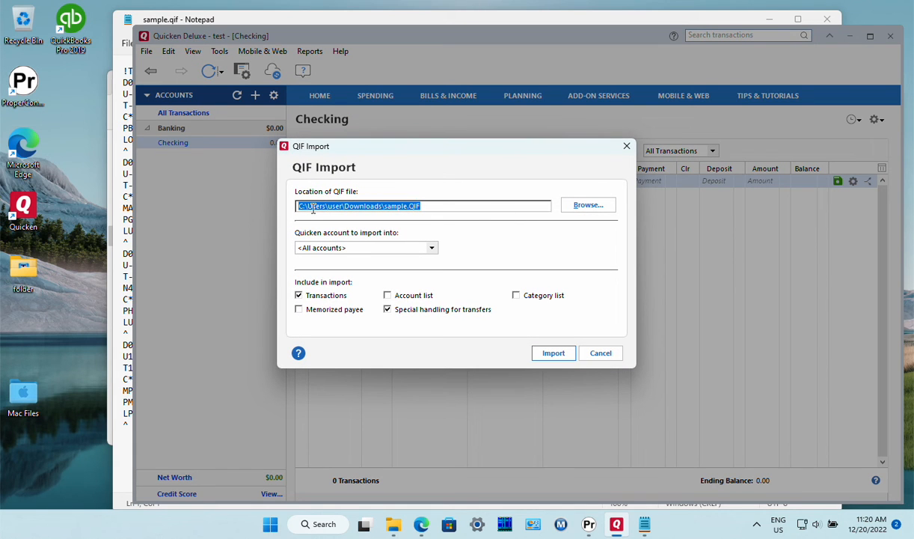
pyautogui.moveTo(588, 204)
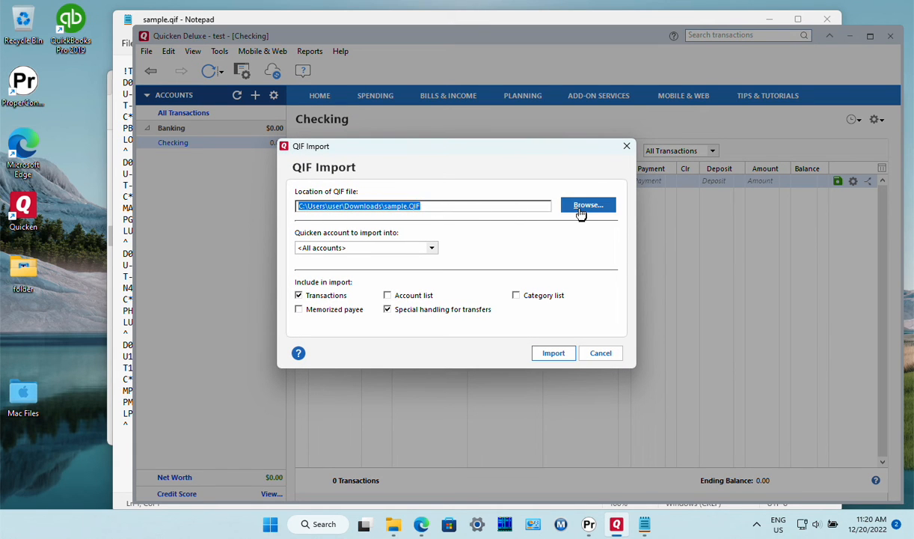
pyautogui.click(588, 203)
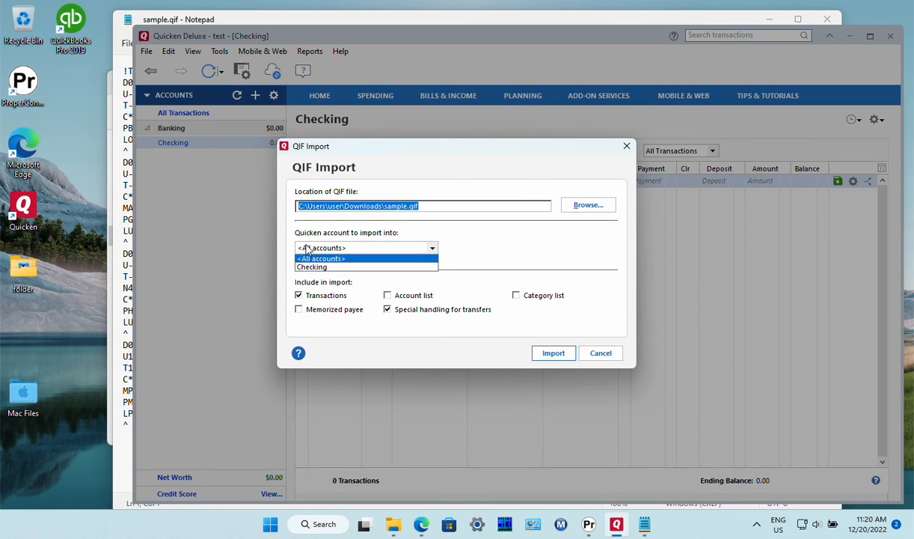
pyautogui.click(311, 266)
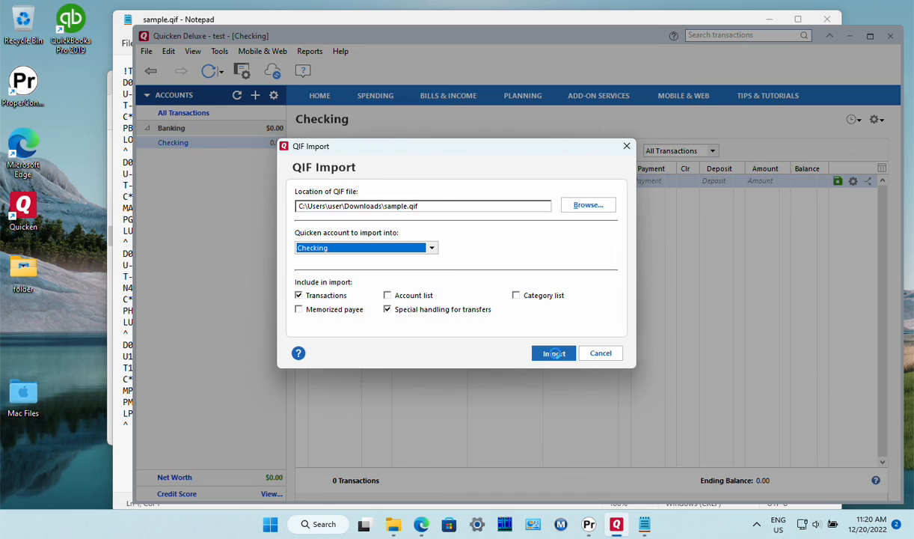
pyautogui.click(554, 354)
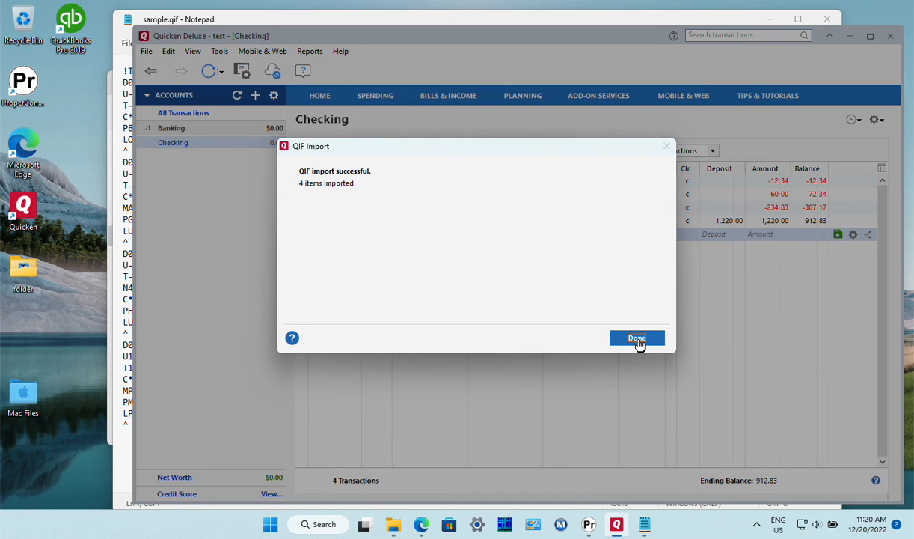
pyautogui.click(637, 339)
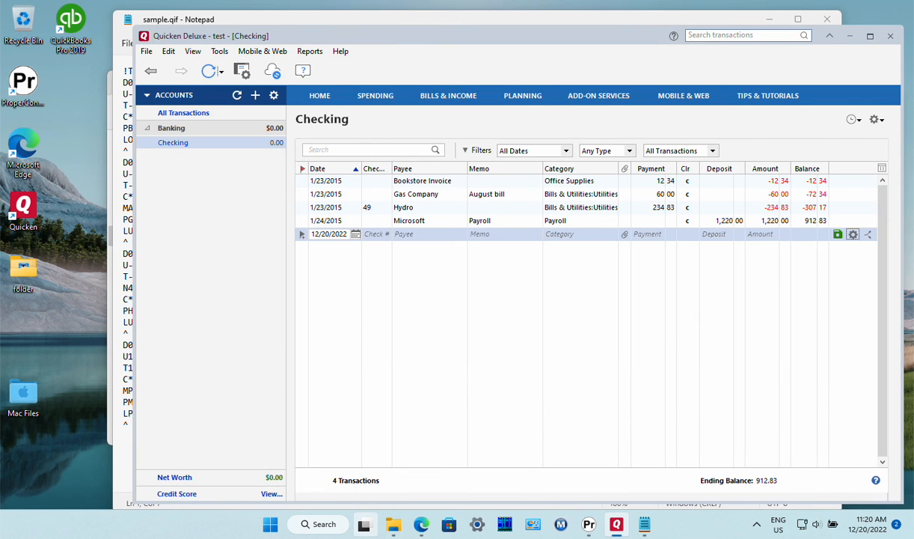